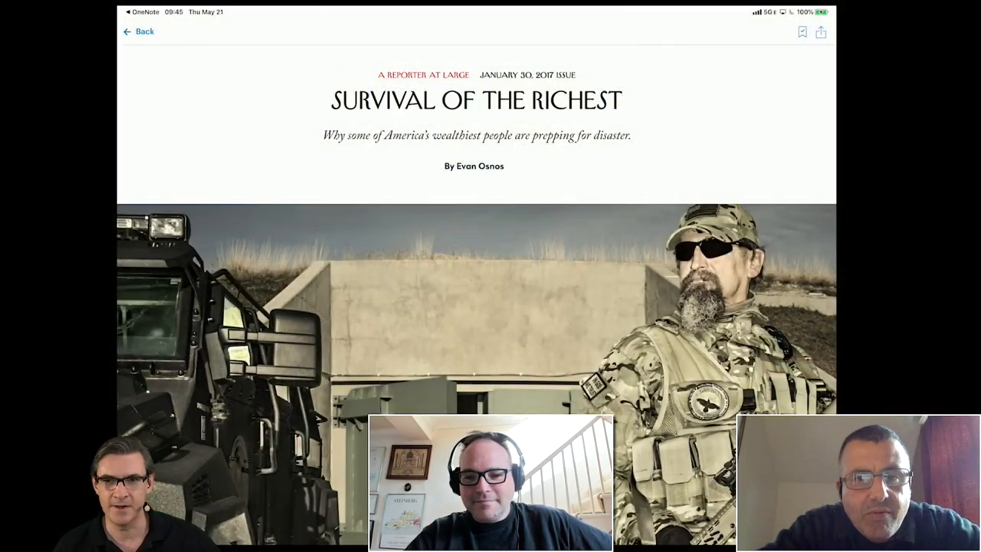
scroll("down", 3)
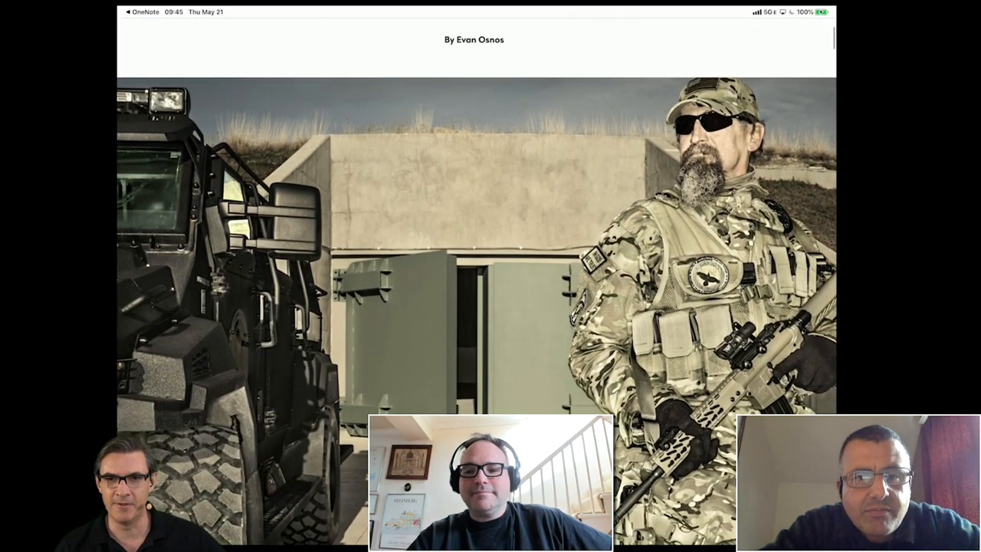
scroll("down", 3)
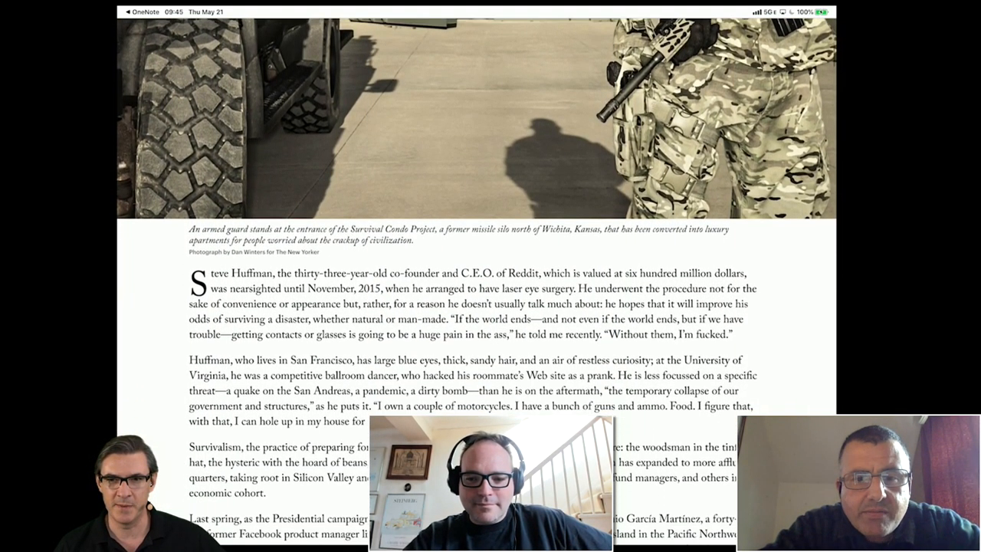
scroll("down", 3)
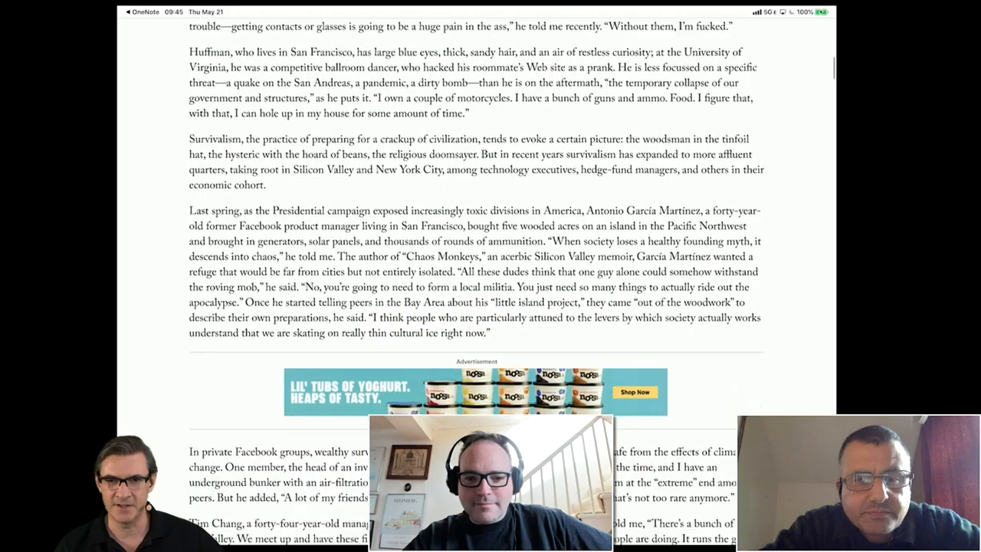
scroll("down", 3)
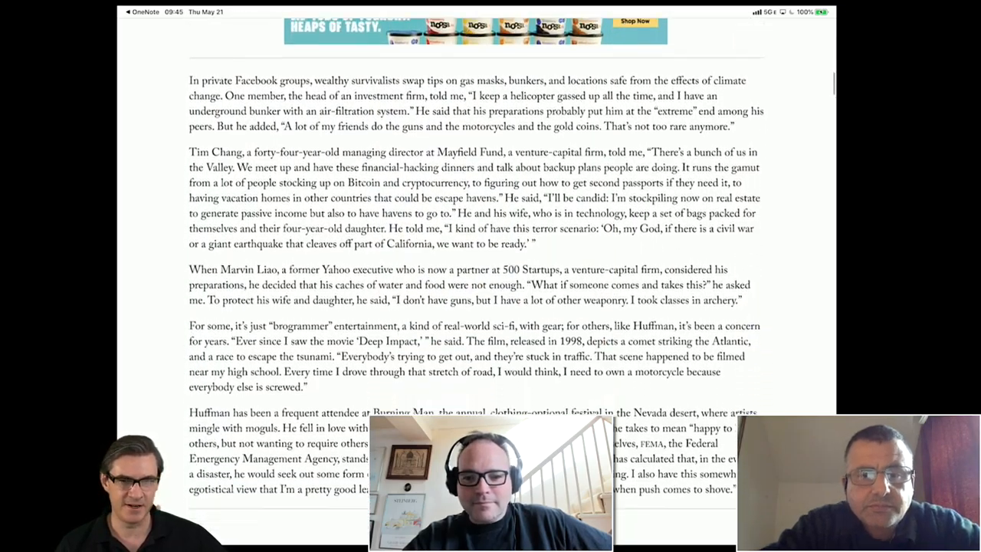
scroll("up", 3)
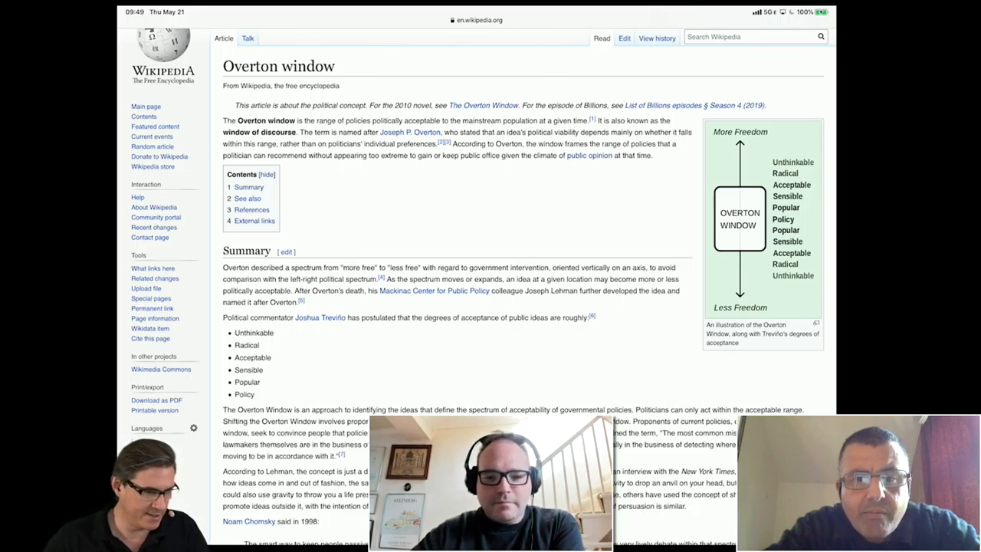
left_click(193, 429)
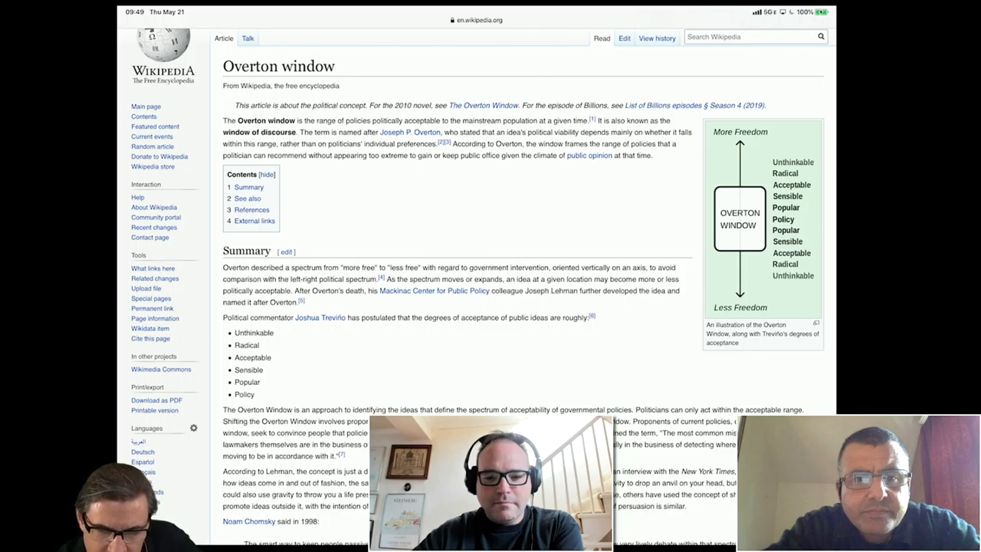